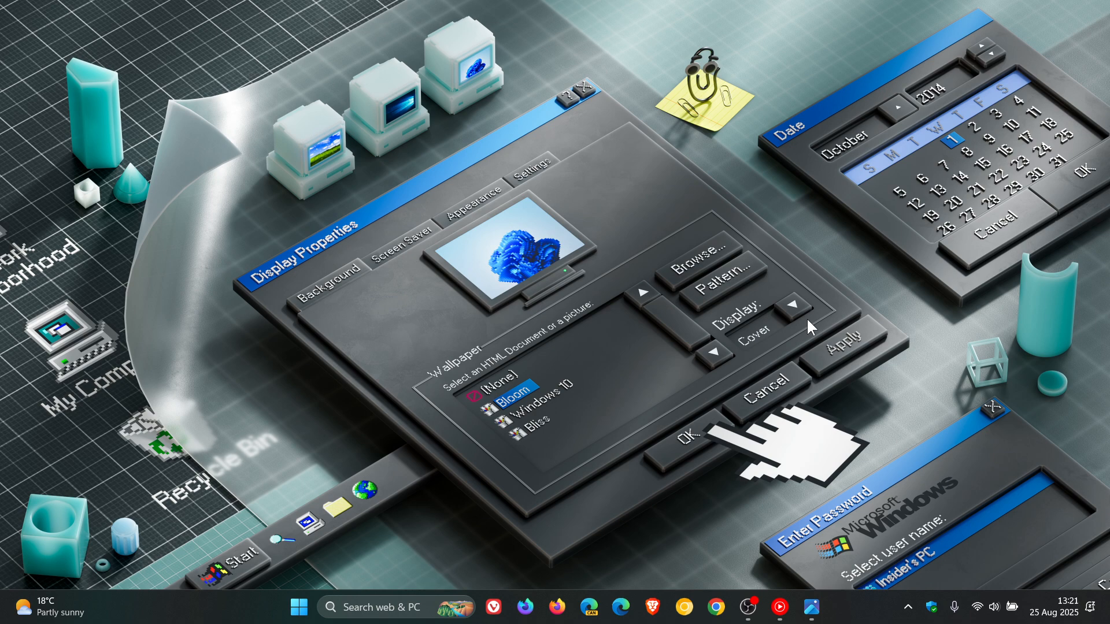
{"action": "mouse_move", "coordinate": [798, 305]}
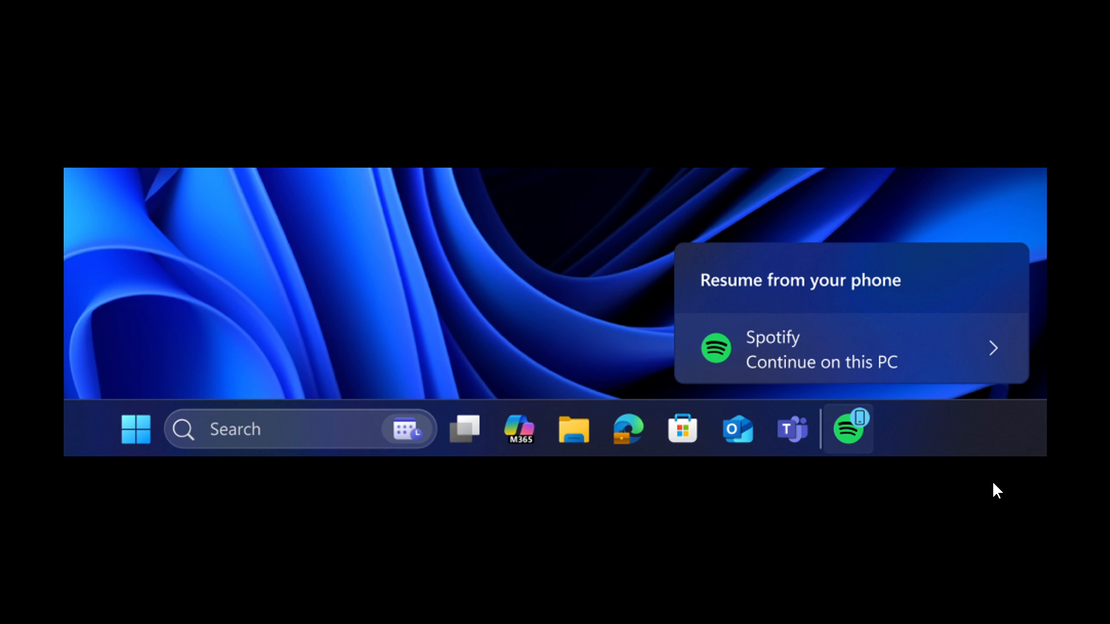
{"action": "mouse_move", "coordinate": [933, 437]}
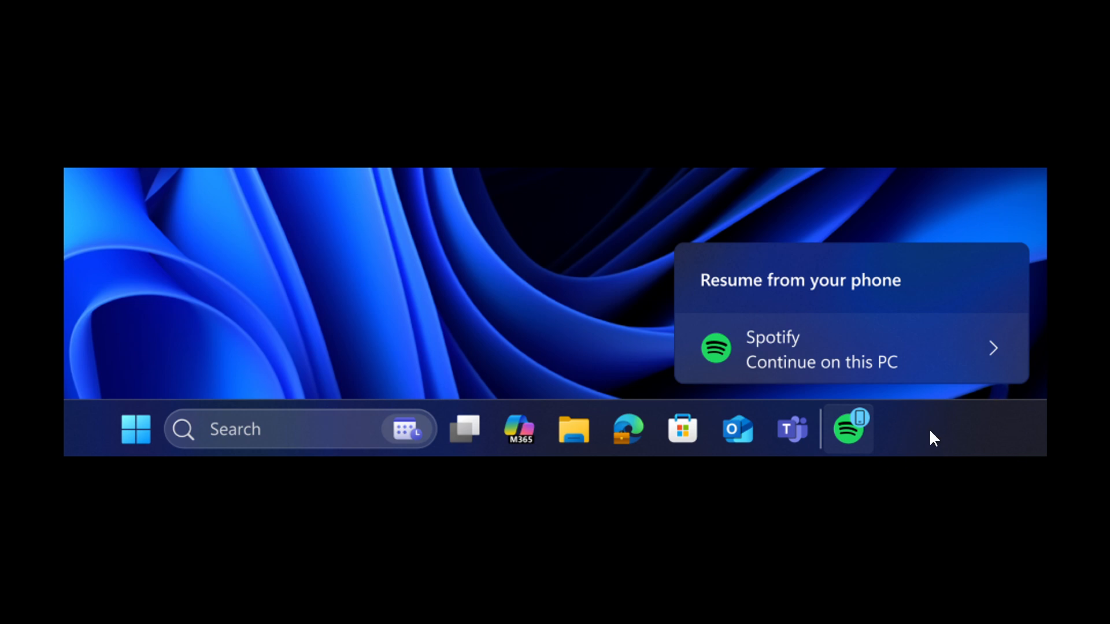
{"action": "mouse_move", "coordinate": [777, 275]}
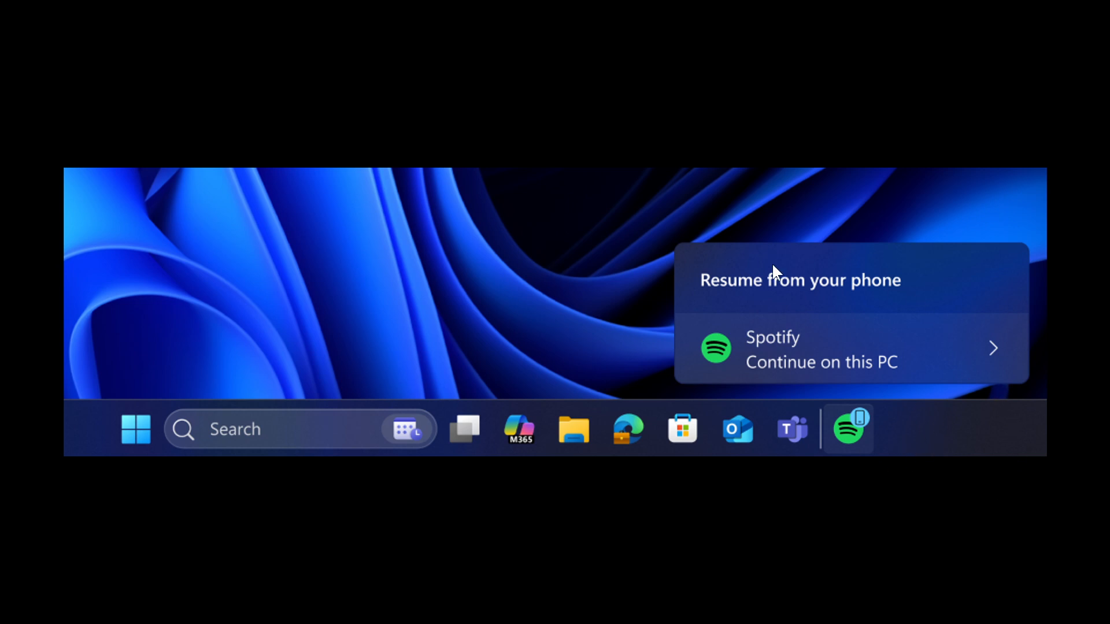
{"action": "mouse_move", "coordinate": [922, 462]}
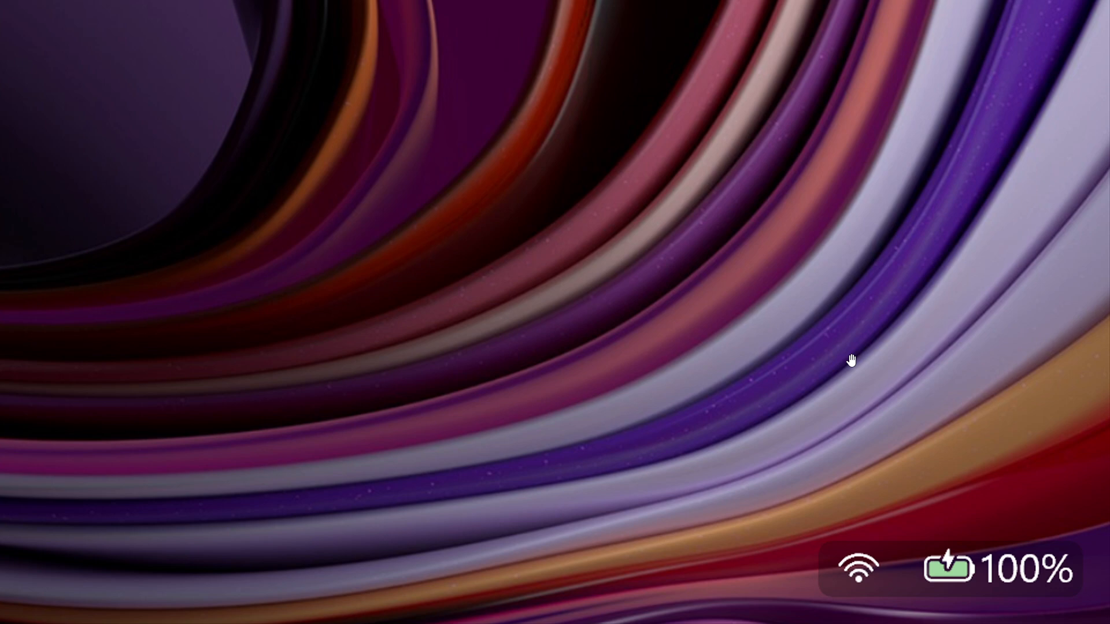
{"action": "mouse_move", "coordinate": [872, 432]}
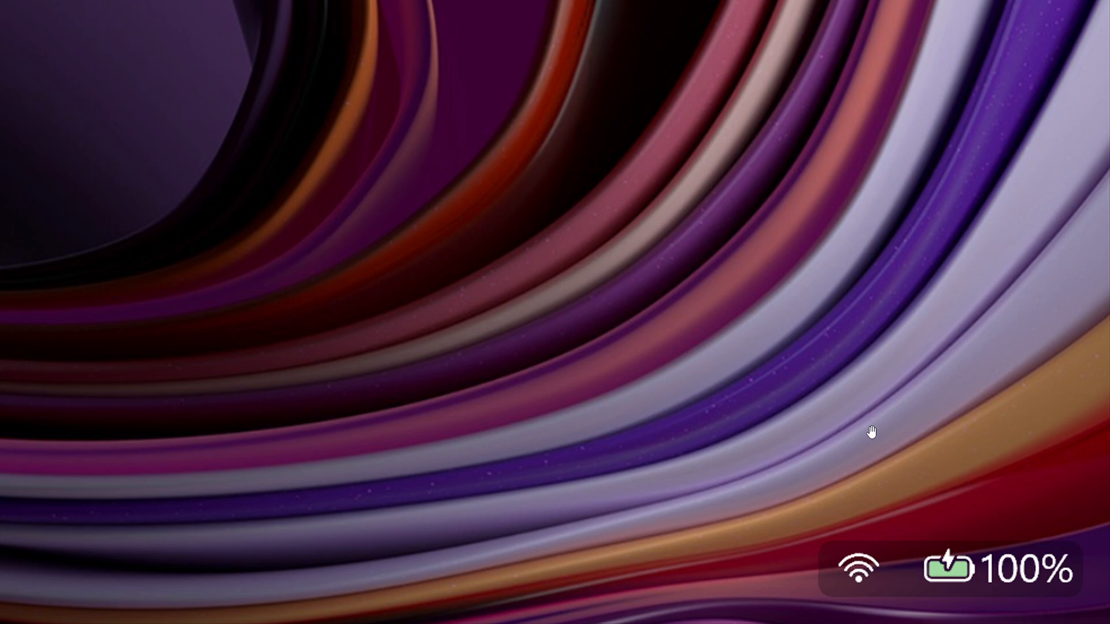
{"action": "mouse_move", "coordinate": [913, 567]}
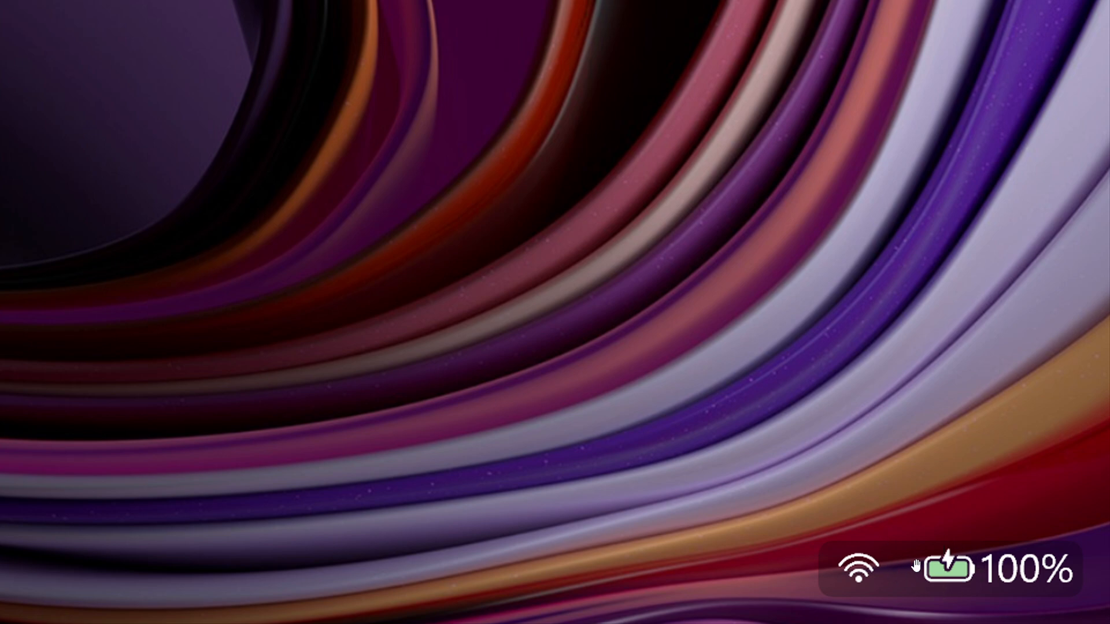
{"action": "mouse_move", "coordinate": [1041, 584]}
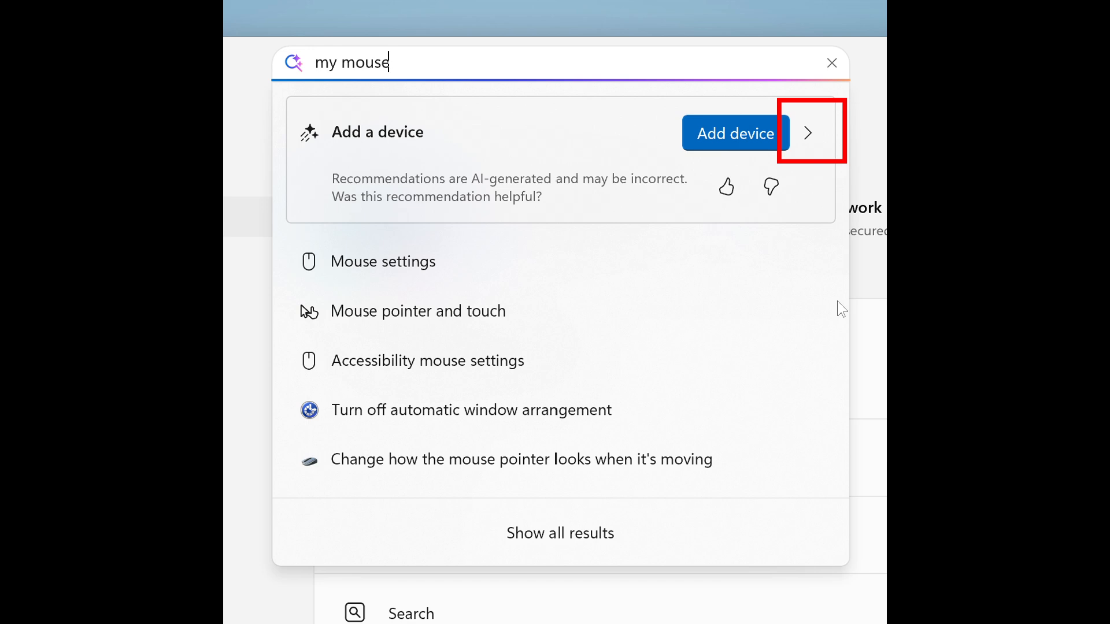
{"action": "mouse_move", "coordinate": [810, 278]}
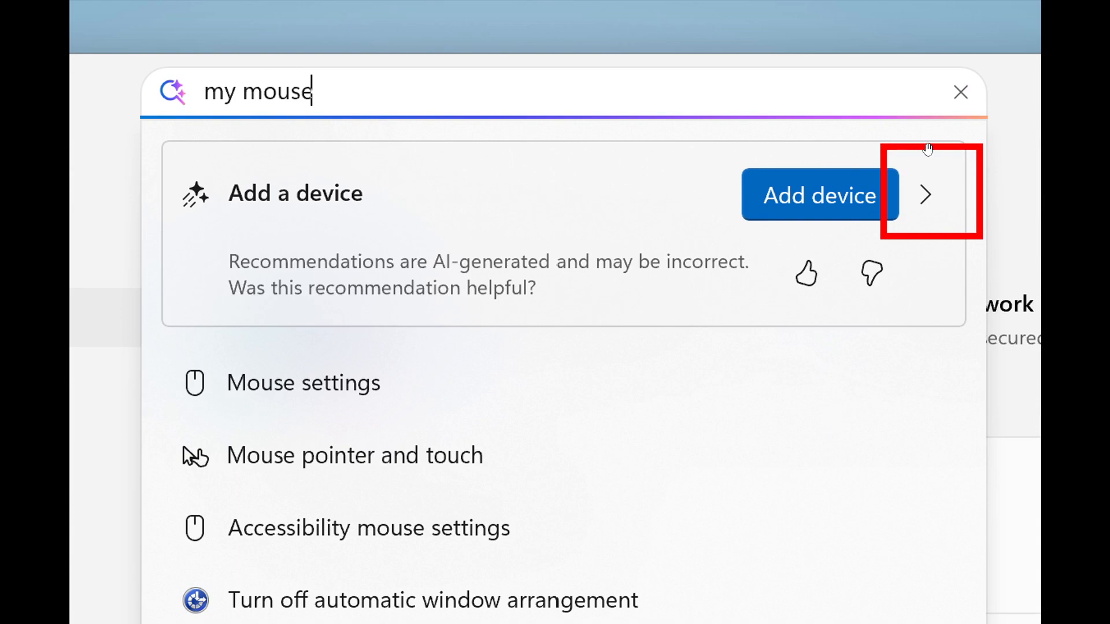
{"action": "mouse_move", "coordinate": [941, 211]}
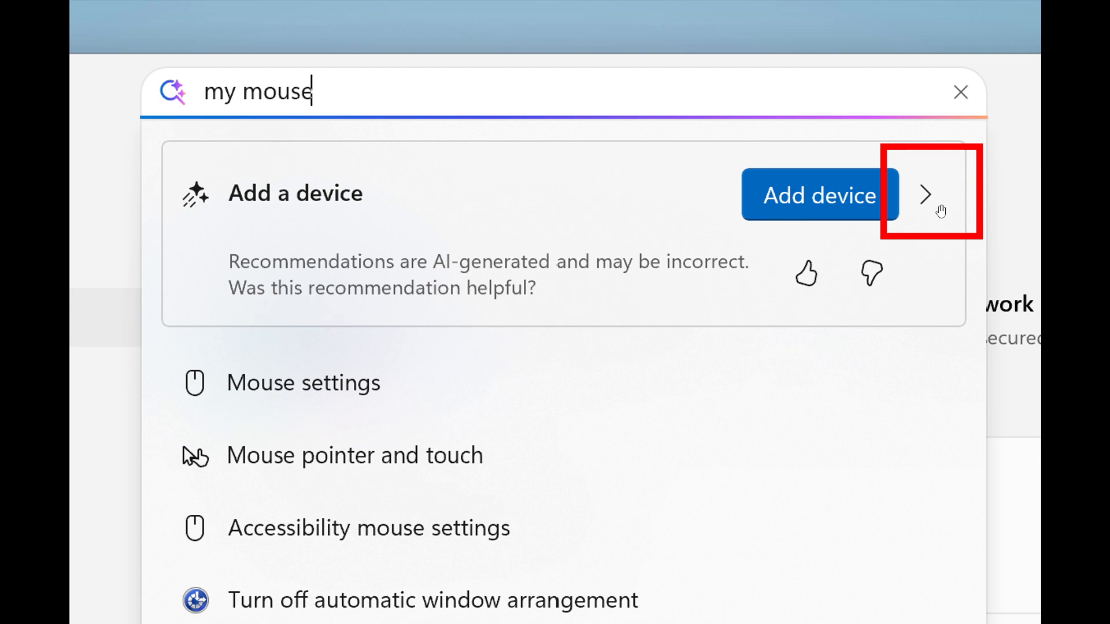
{"action": "mouse_move", "coordinate": [1006, 34]}
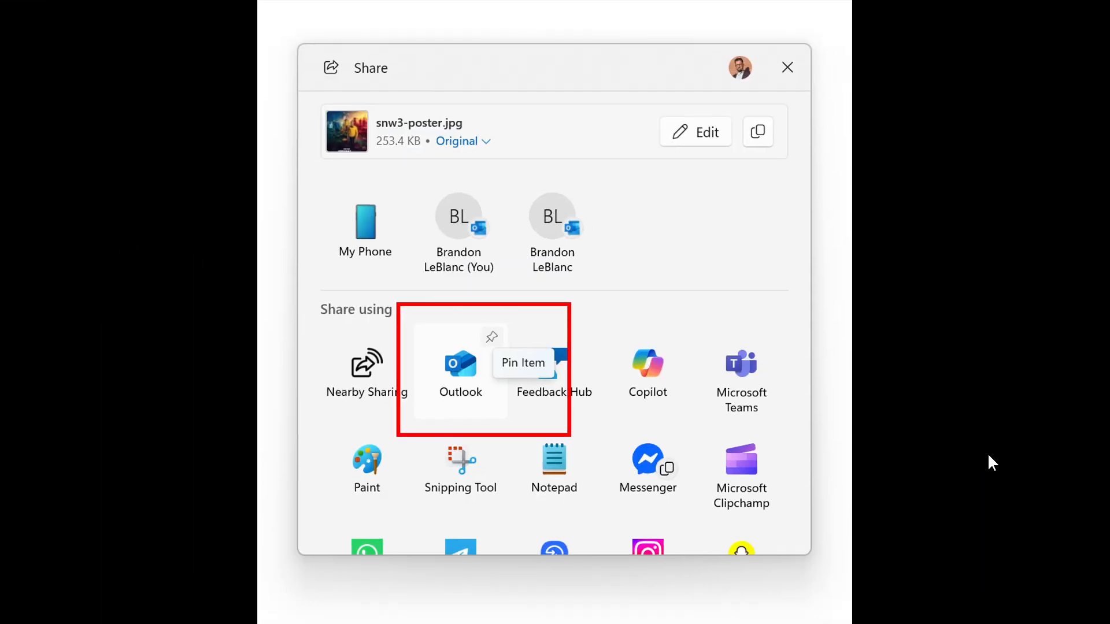
{"action": "mouse_move", "coordinate": [901, 284]}
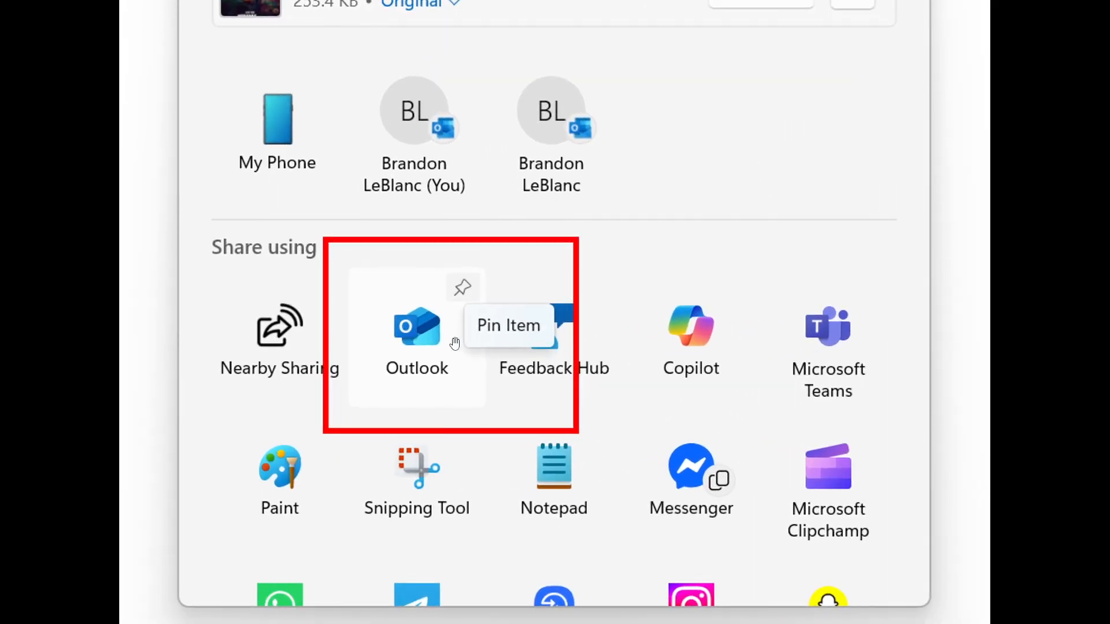
{"action": "mouse_move", "coordinate": [460, 401]}
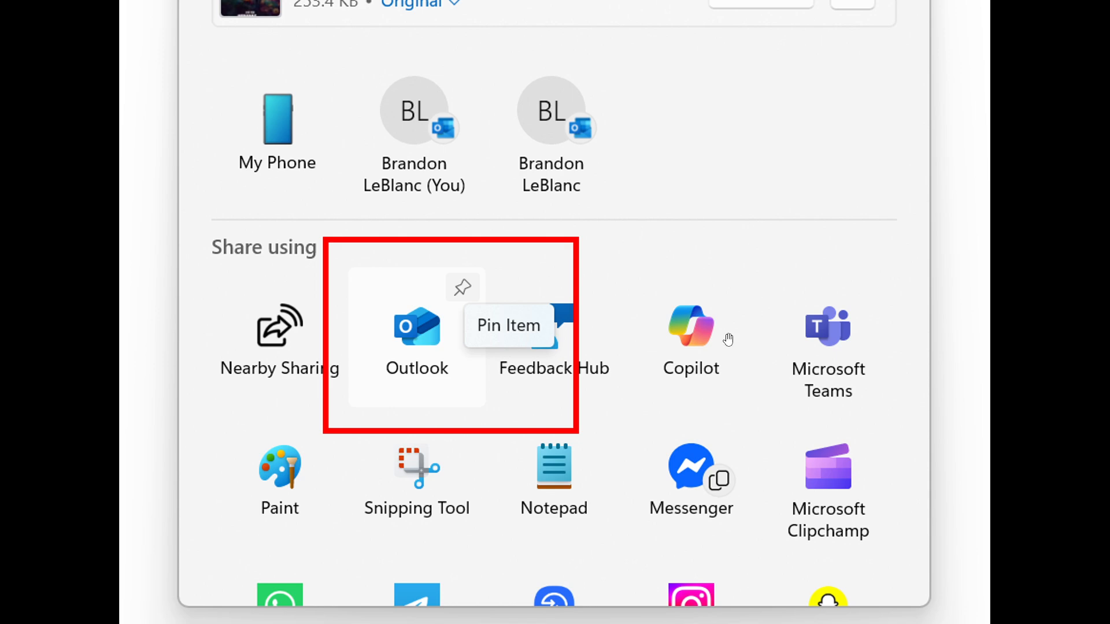
{"action": "mouse_move", "coordinate": [966, 114]}
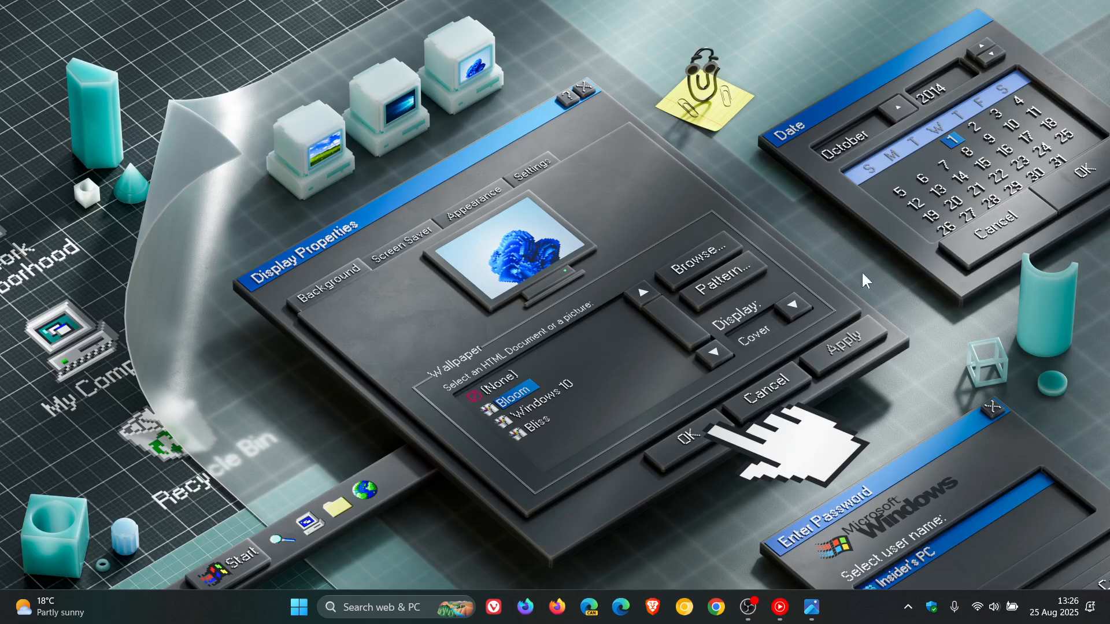
{"action": "mouse_move", "coordinate": [842, 269]}
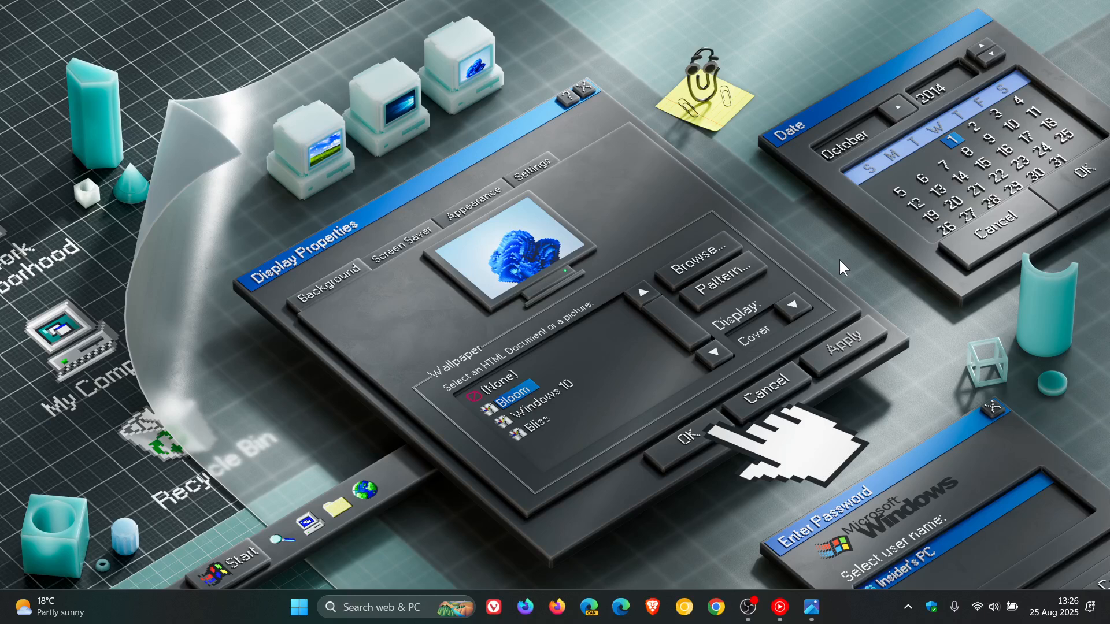
{"action": "mouse_move", "coordinate": [777, 292]}
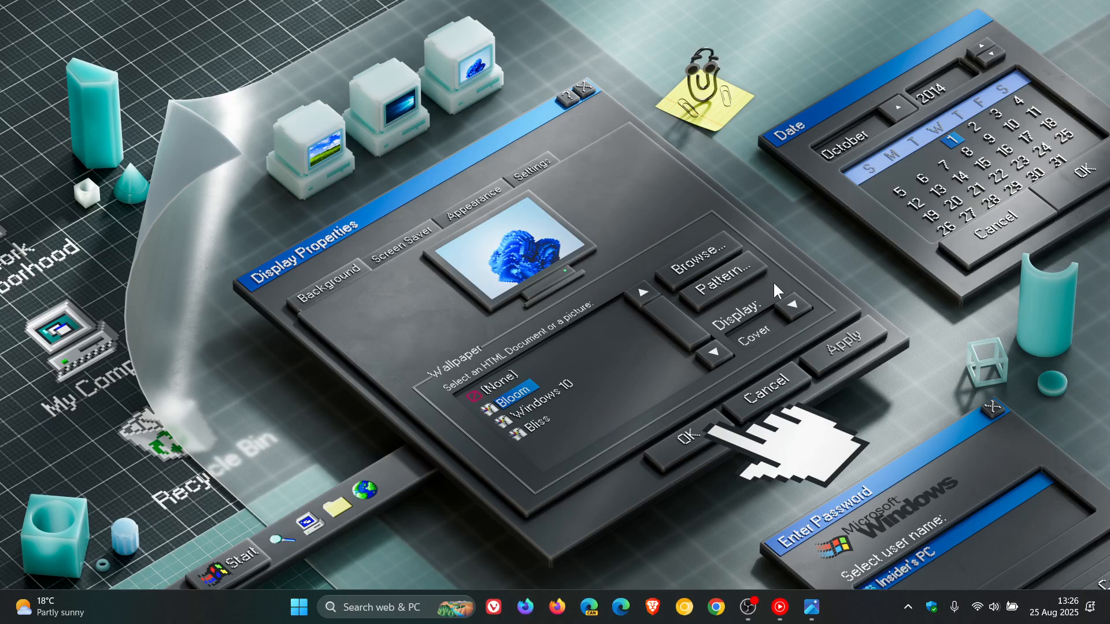